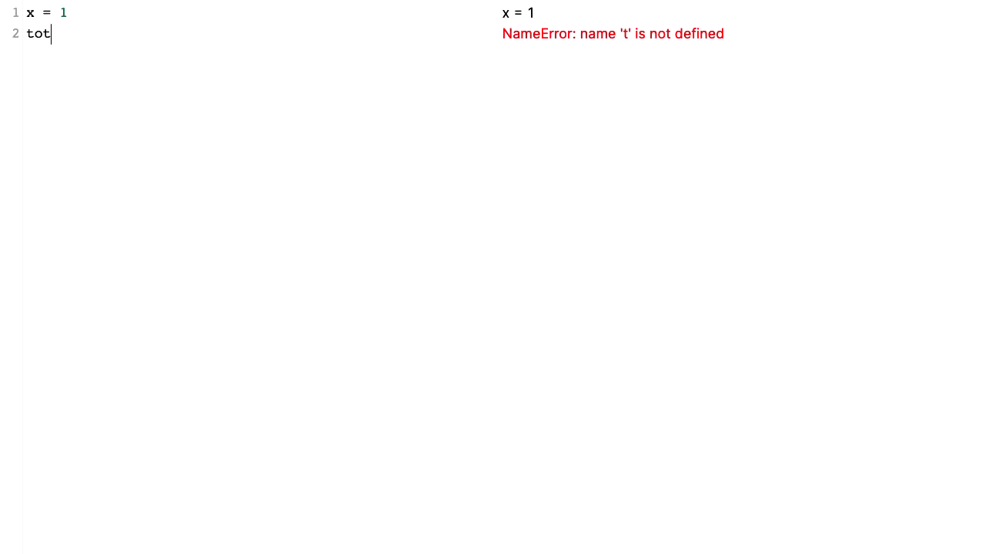
# Step: Write 'total = x + x' and a five-step loop computing 'e = i ** 2'
pyautogui.write('al')
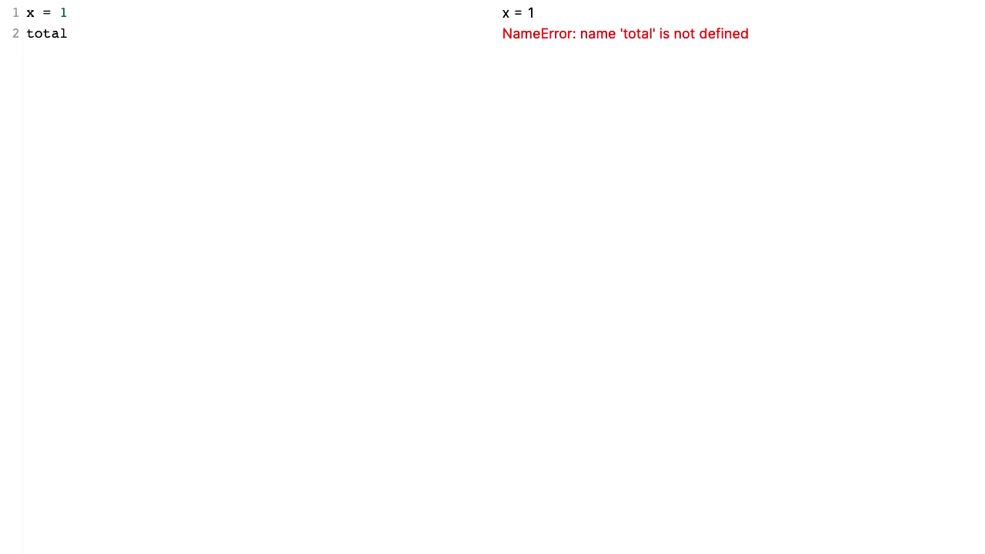
pyautogui.write('= x + x')
pyautogui.write('for i in range(5):')
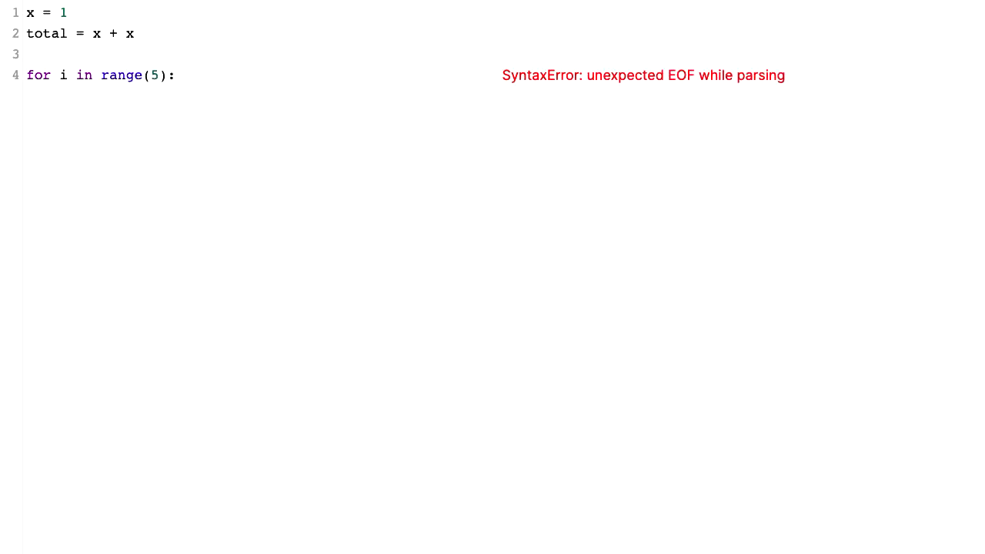
pyautogui.write('e =')
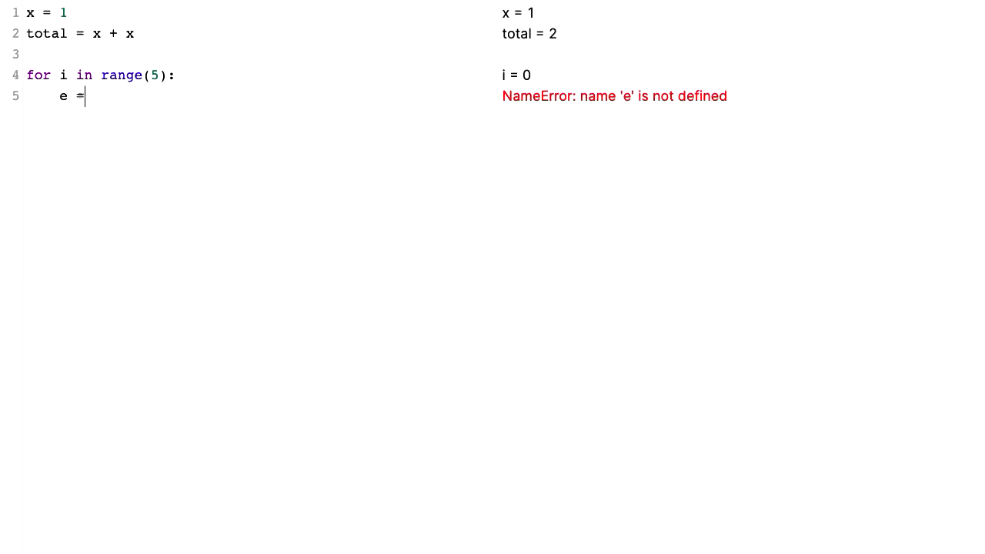
pyautogui.write('i')
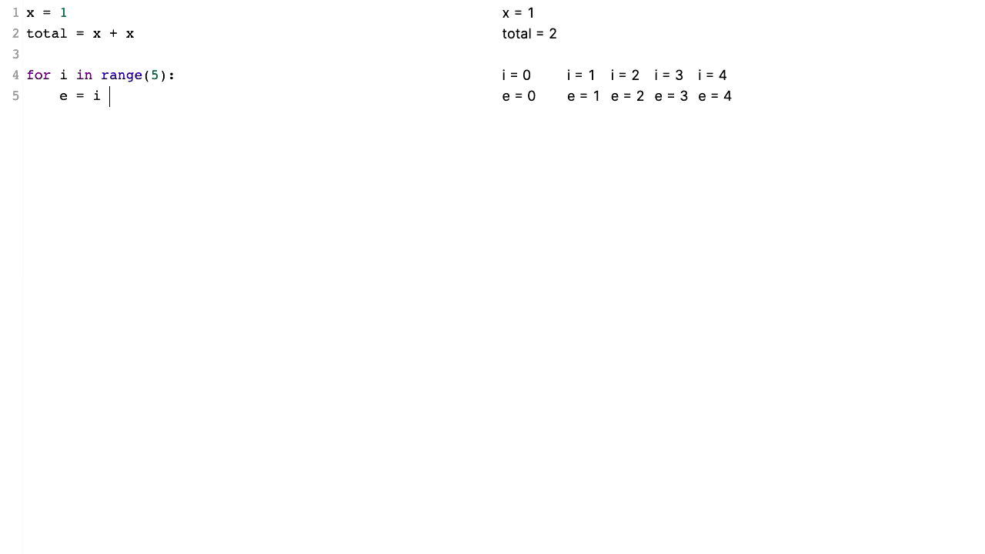
pyautogui.write('** 2')
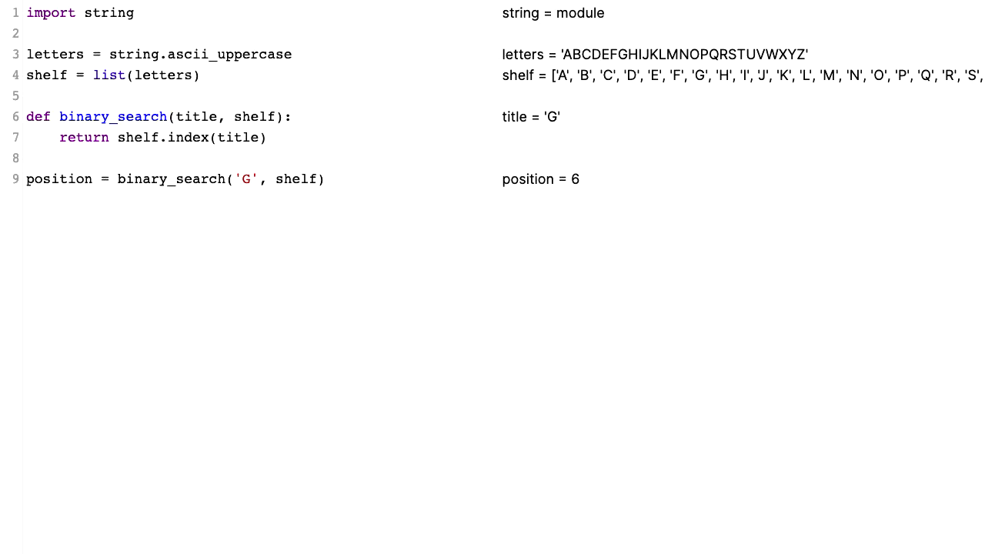
pyautogui.moveTo(920, 183)
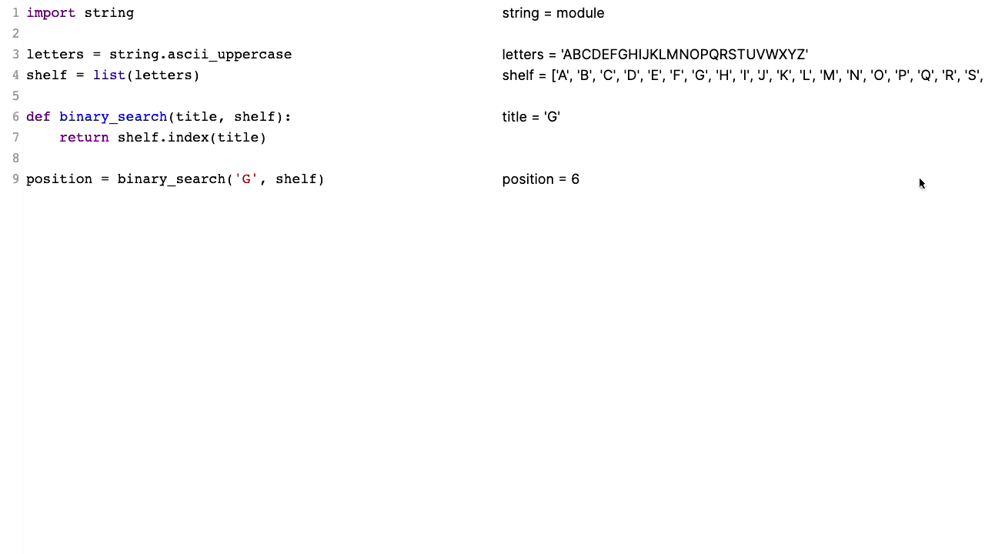
pyautogui.moveTo(274, 148)
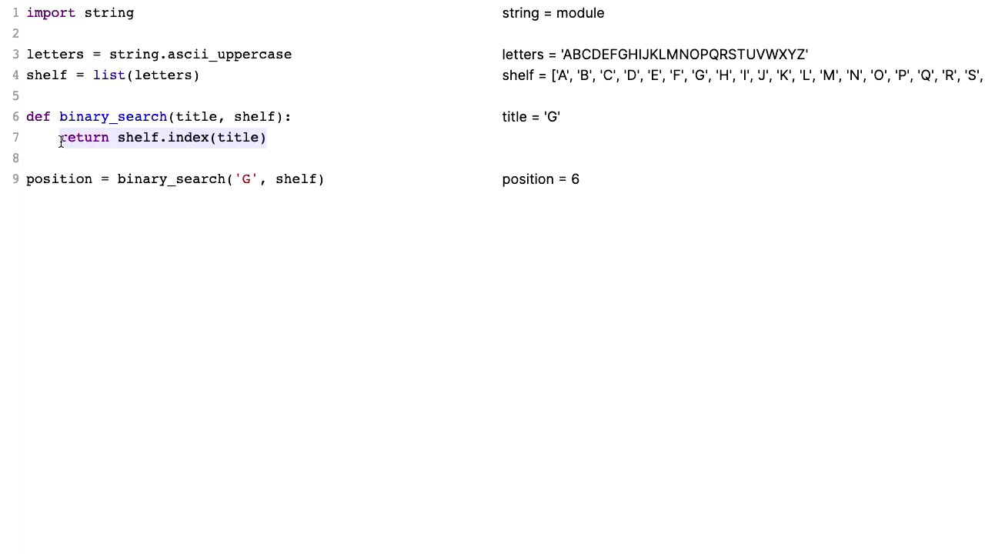
# Step: Replace the return line with 'start = 0' and 'end = len(shelf)', showing end = 26
pyautogui.write('st')
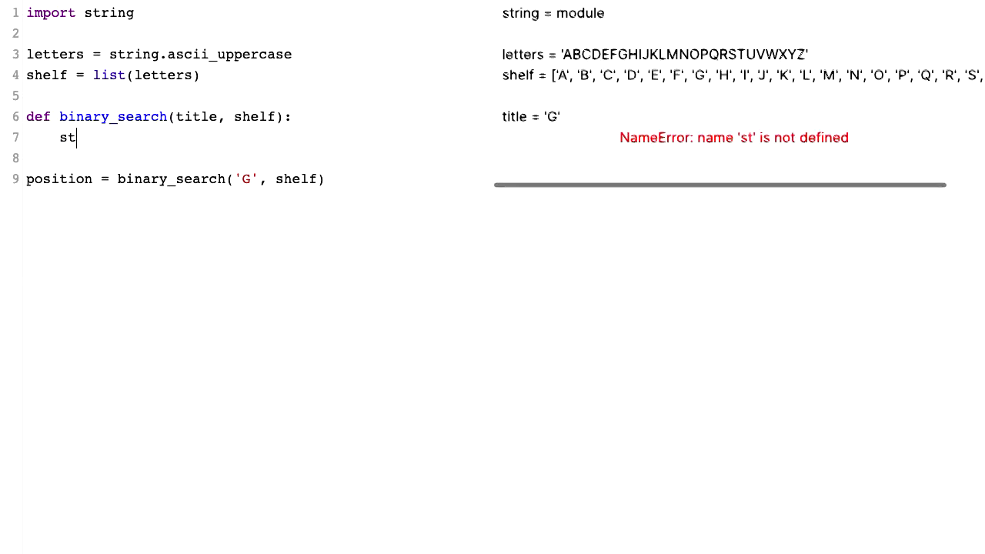
pyautogui.write('art')
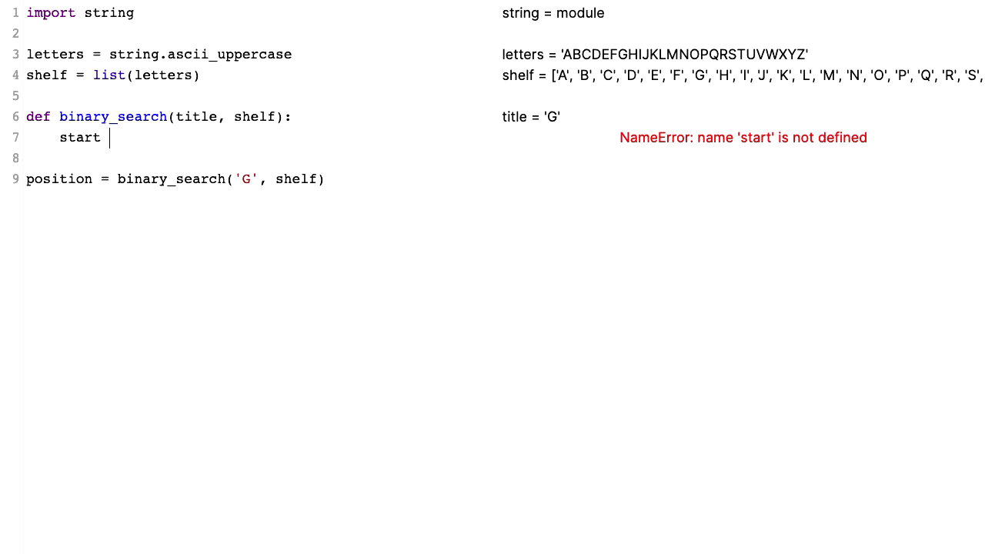
pyautogui.write('= 0')
pyautogui.write('end = len(shelf)')
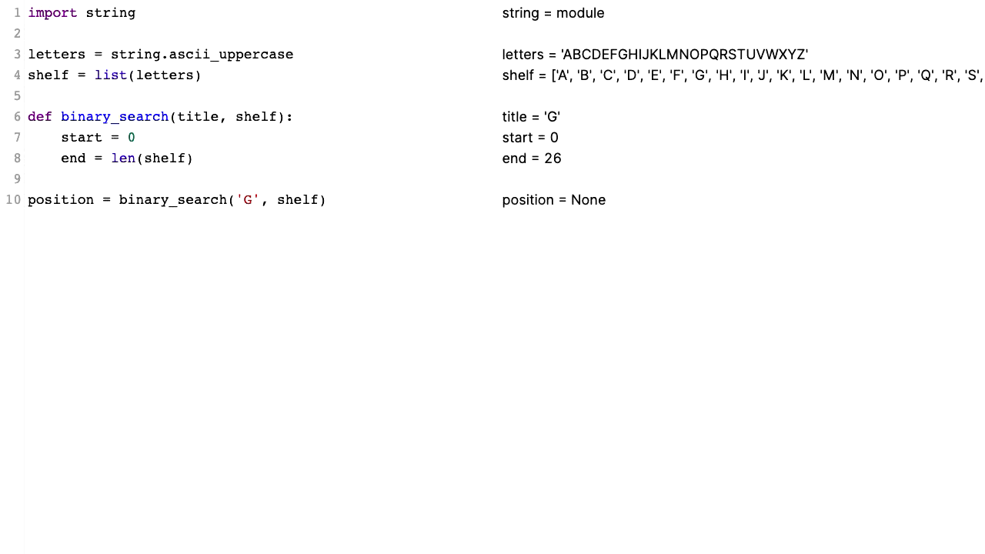
pyautogui.click(200, 157)
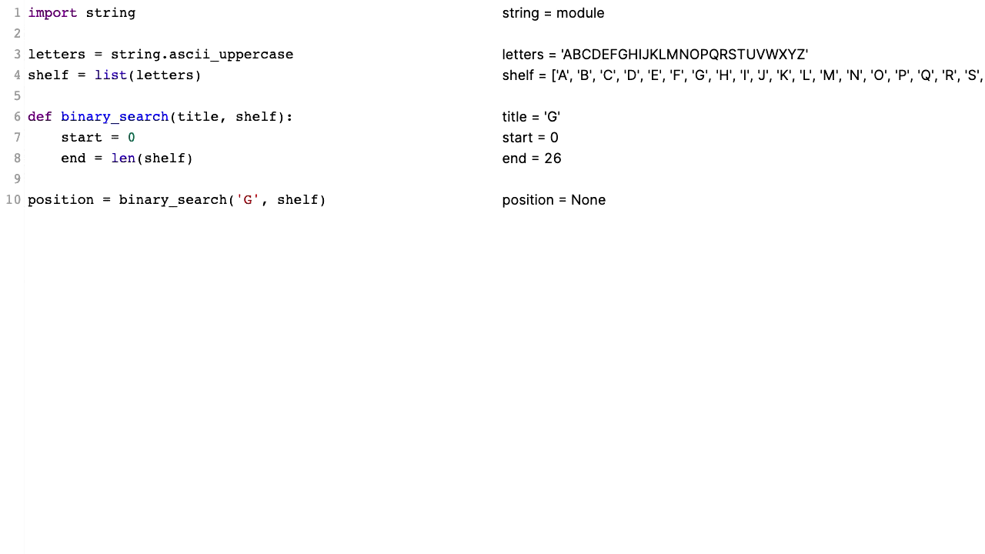
# Step: Add 'halfway = (start + end) / 2' below the end = len(shelf) line
pyautogui.click(193, 159)
pyautogui.write(' - 1')
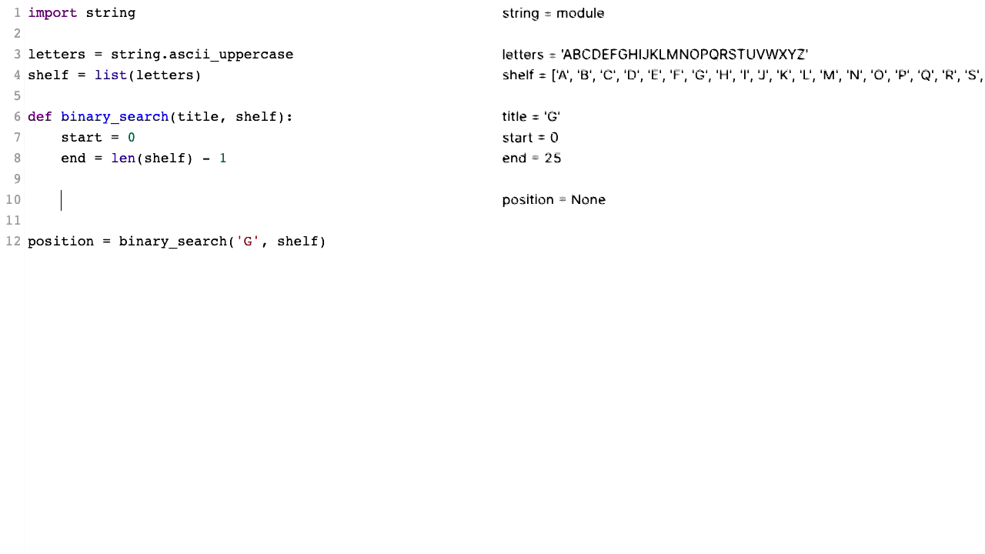
pyautogui.write('h')
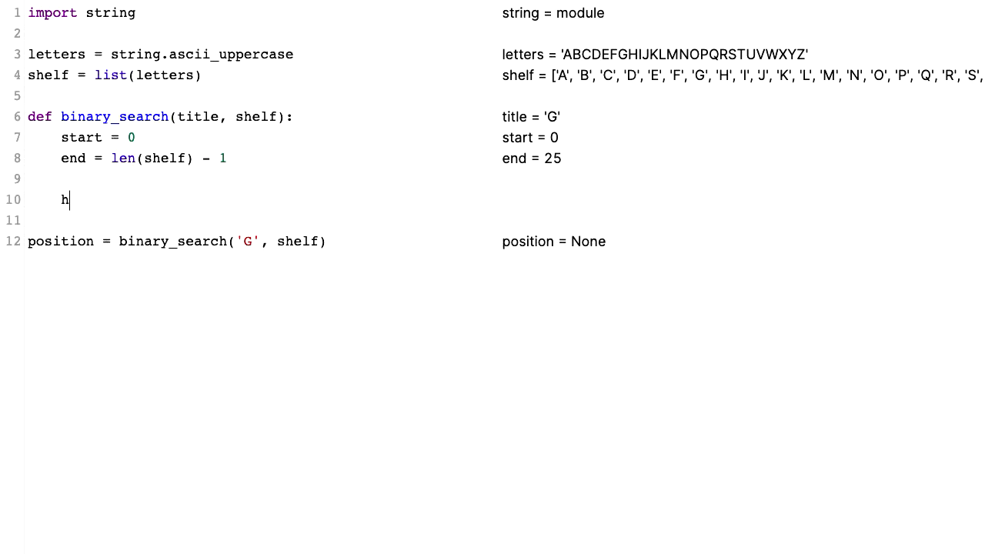
pyautogui.write('alfway')
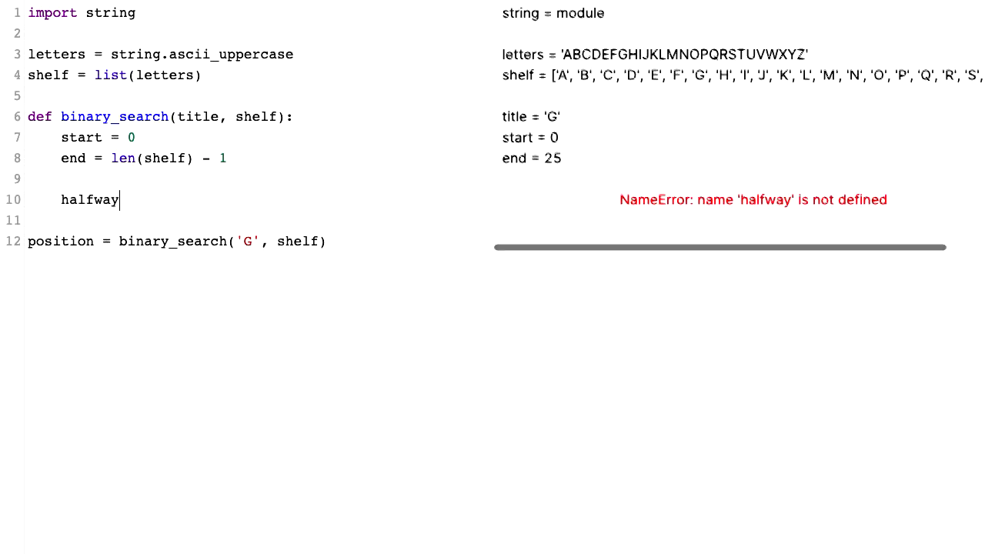
pyautogui.write('= (start + end)')
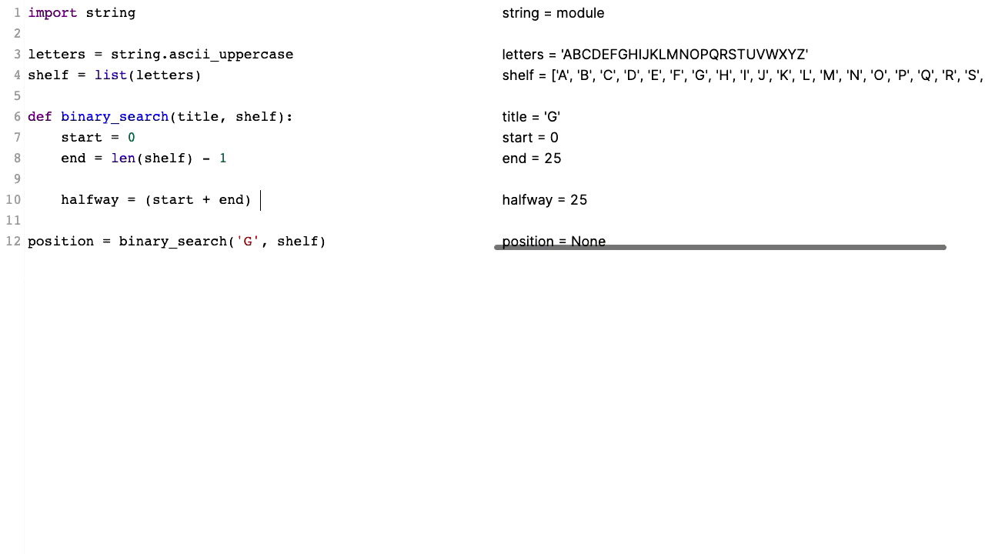
pyautogui.write('/ 2')
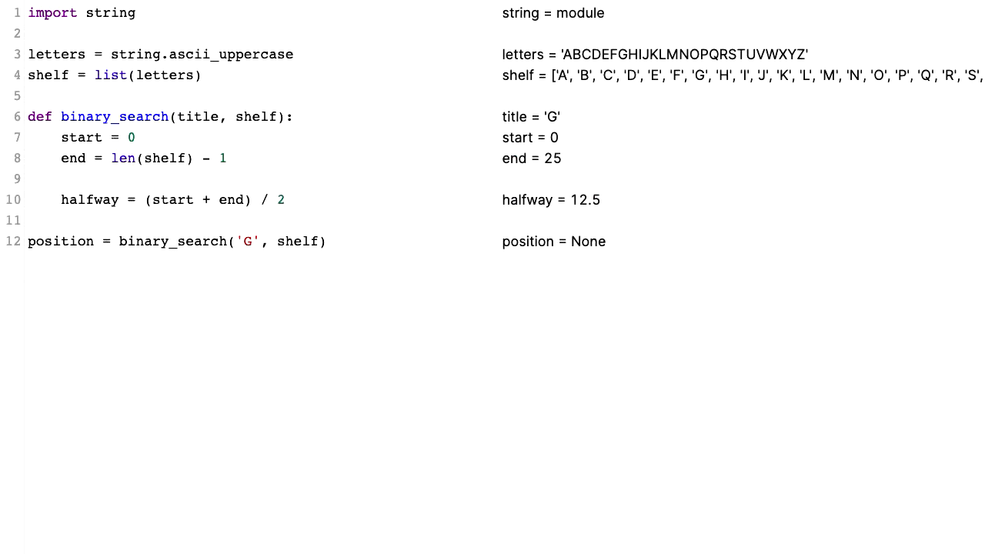
# Step: Change halfway to floor division '// 2' so it shows 12, with a blank line beneath
pyautogui.click(289, 200)
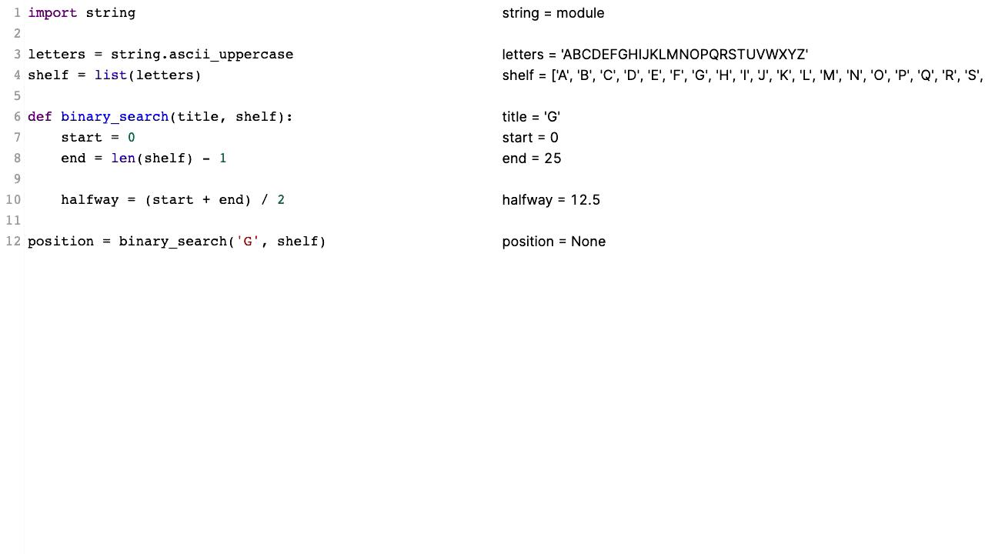
pyautogui.click(271, 200)
pyautogui.write('/')
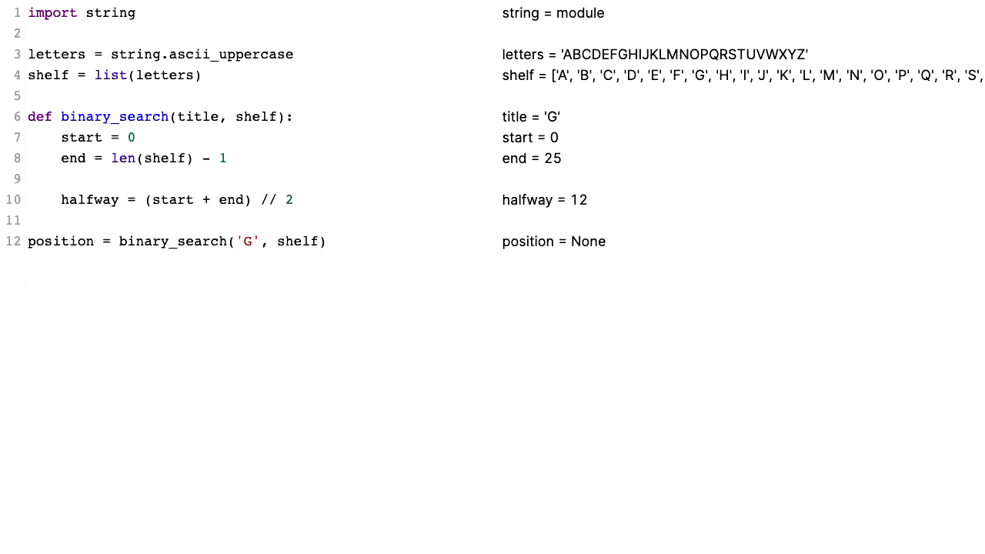
pyautogui.click(292, 200)
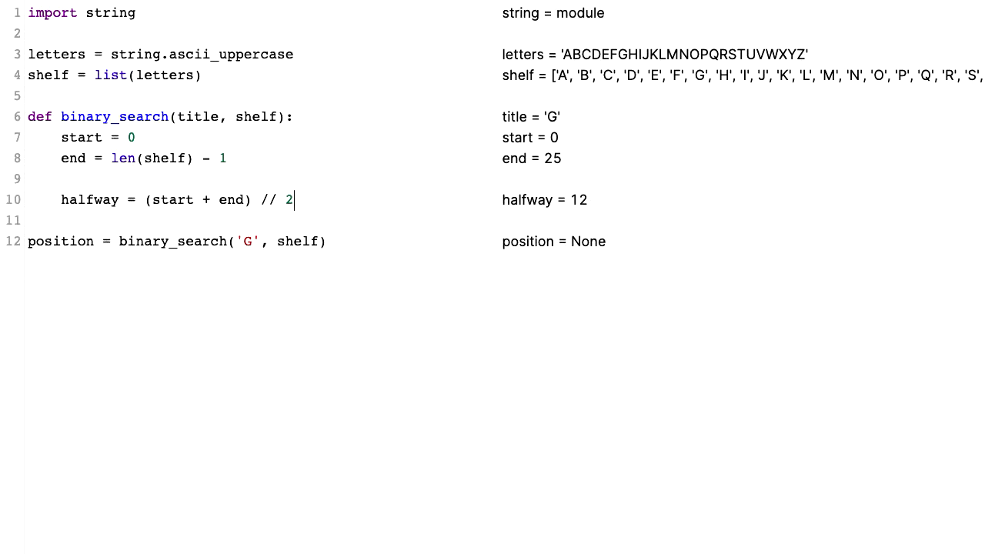
pyautogui.press('Enter')
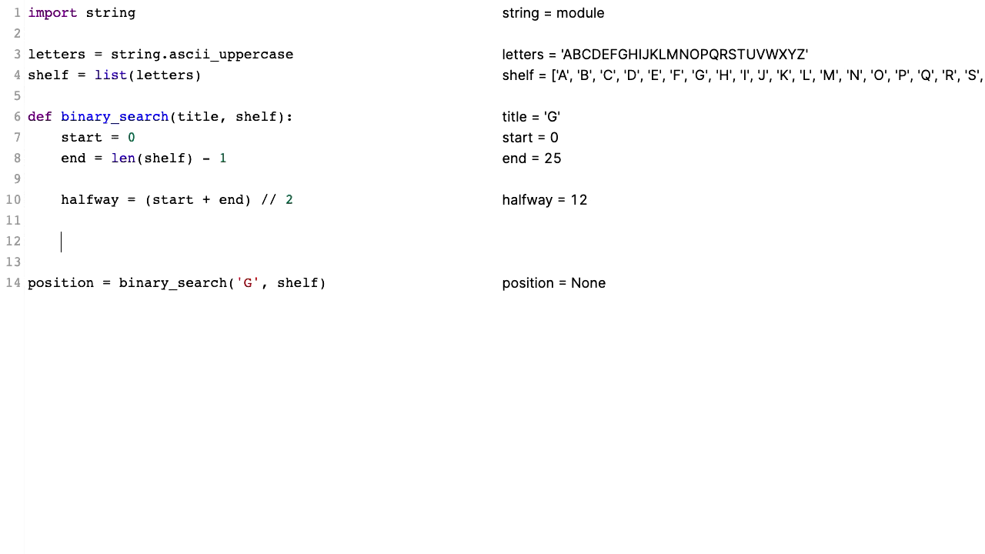
# Step: Add 'guess = shelf[halfway]', which shows guess = 'M' live
pyautogui.write('g')
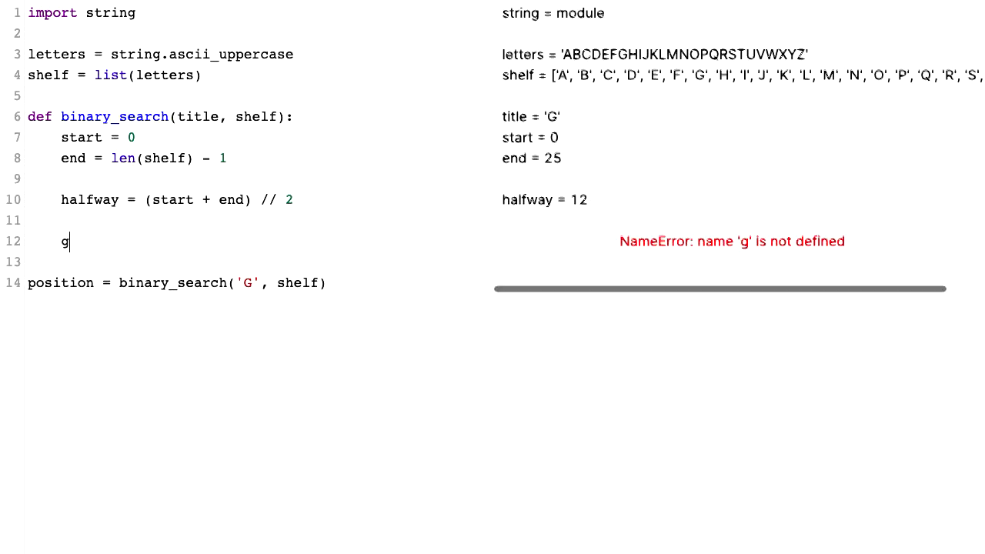
pyautogui.write('uess =')
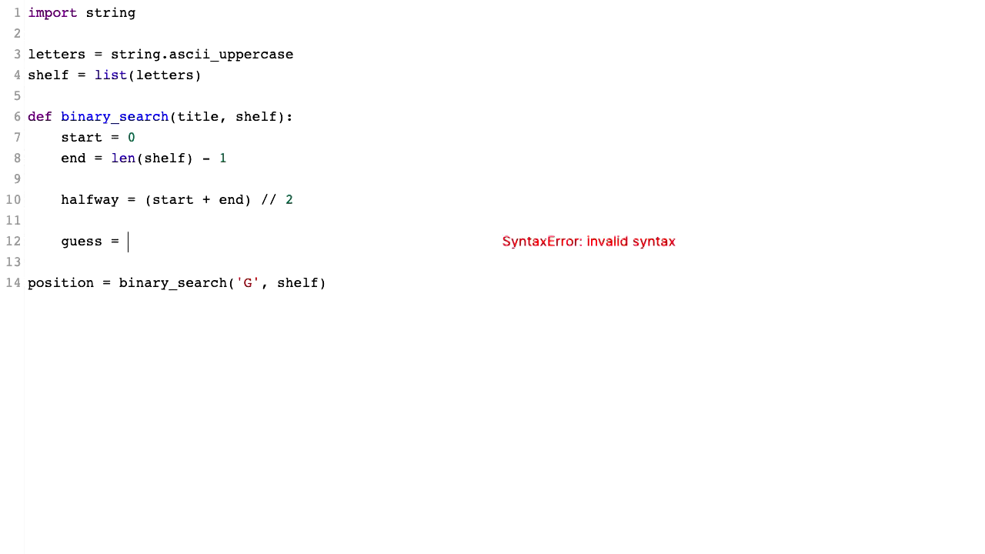
pyautogui.write('shelf')
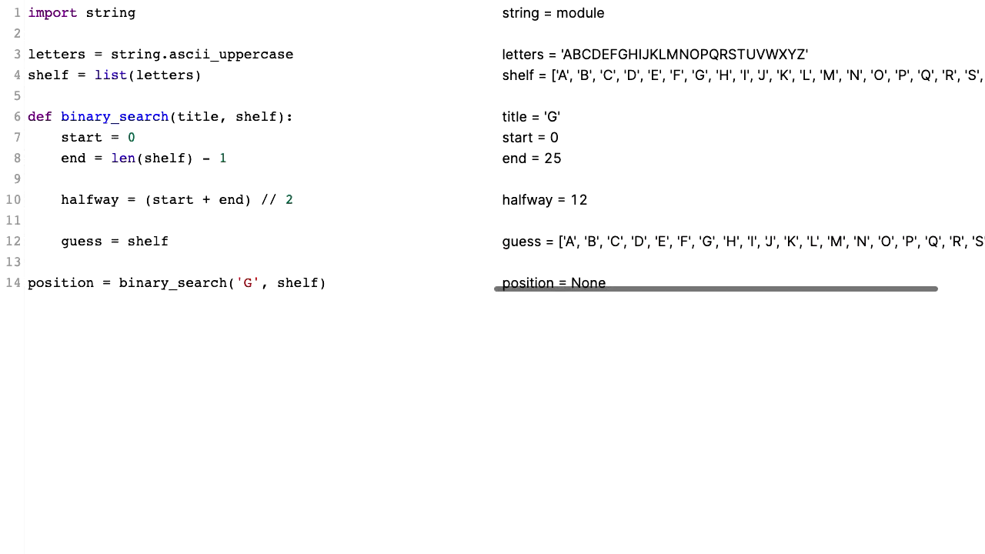
pyautogui.write('[halfway')
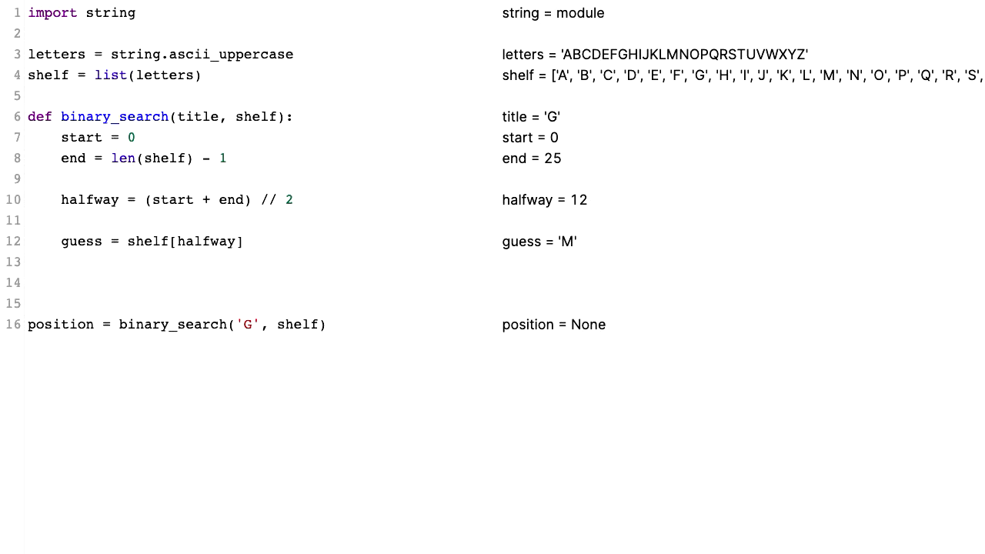
pyautogui.click(64, 283)
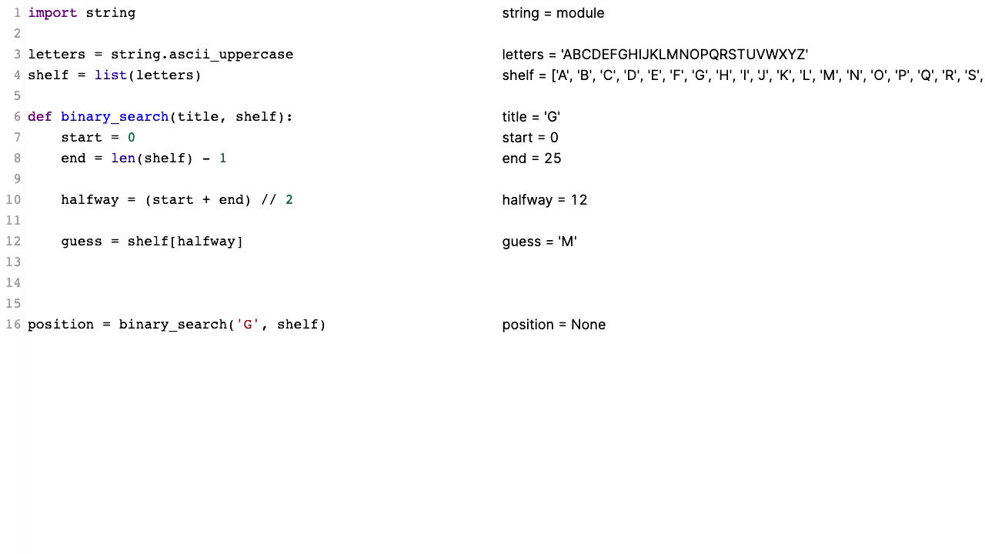
# Step: Add 'if title < guess:' with 'end = halfway - 1' beneath, giving end = 11
pyautogui.write('if title < guess:')
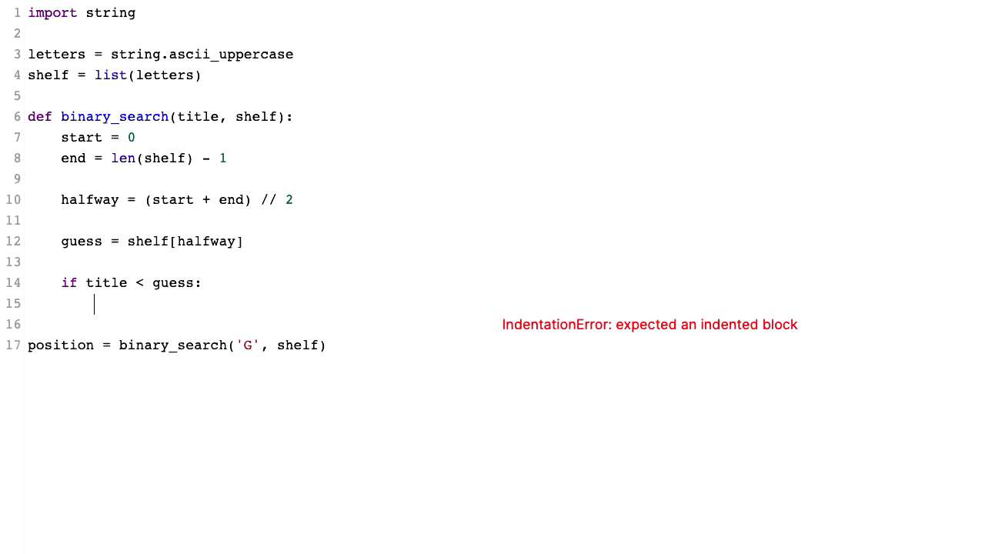
pyautogui.write('end')
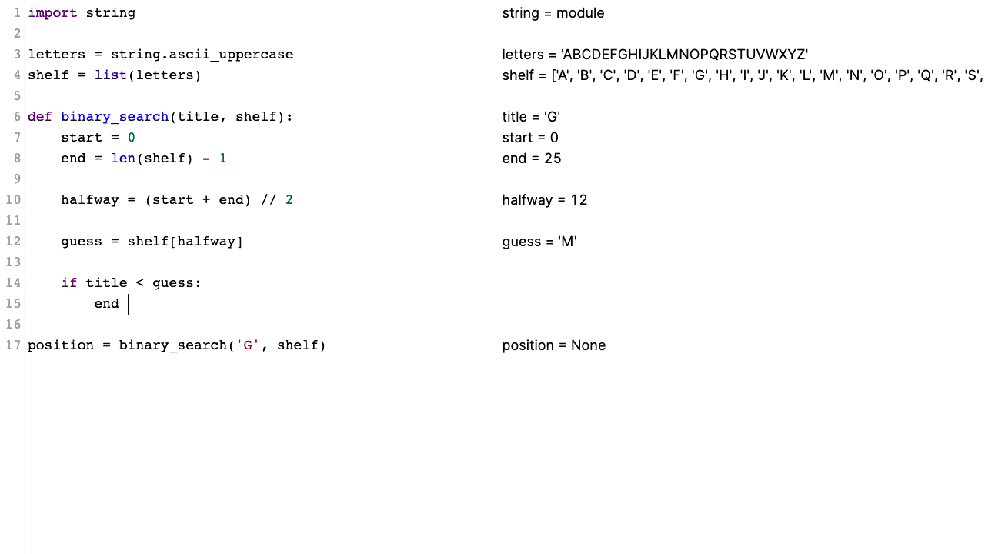
pyautogui.write('= halfway - 1')
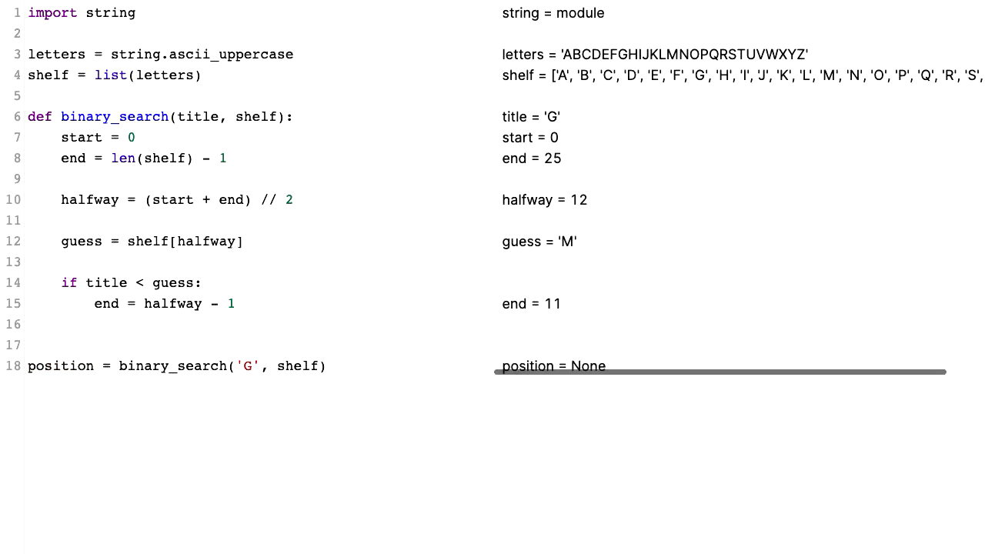
# Step: Add 'elif title > guess:' with 'start = halfway + 1' beneath it
pyautogui.write('elif title > guess:')
pyautogui.write('start = halfway + 1')
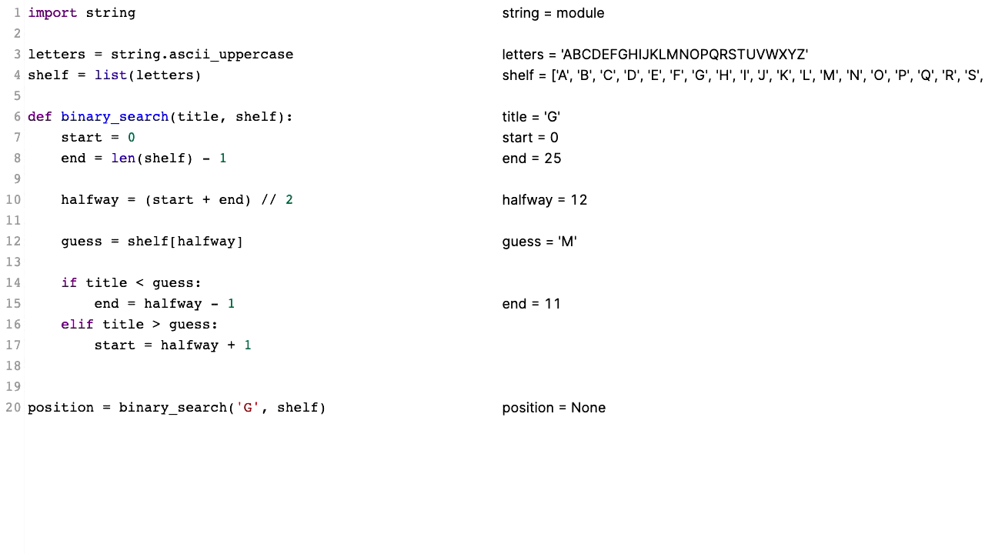
# Step: Add 'elif title == guess:' with 'return halfway' beneath it
pyautogui.write('e')
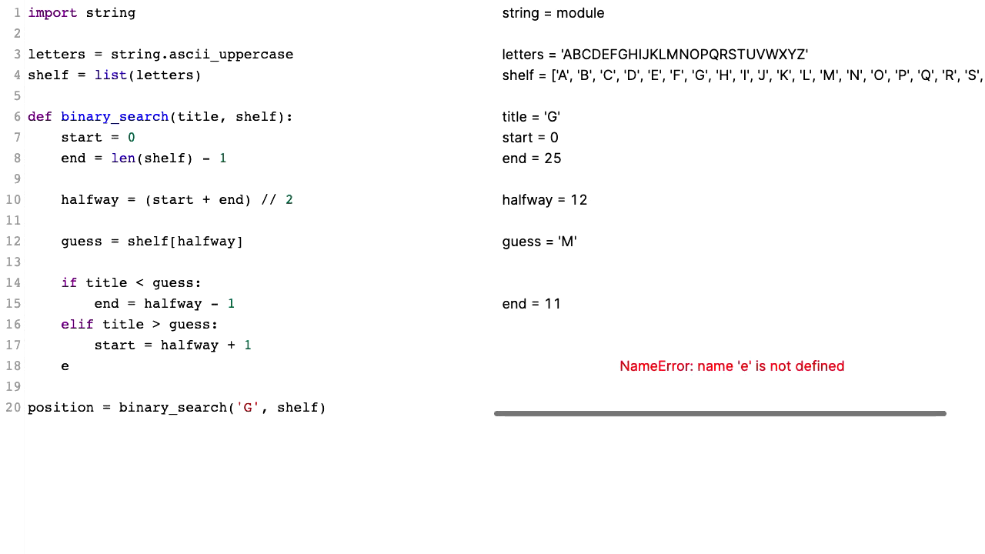
pyautogui.write('lif title == guess:')
pyautogui.write('retu')
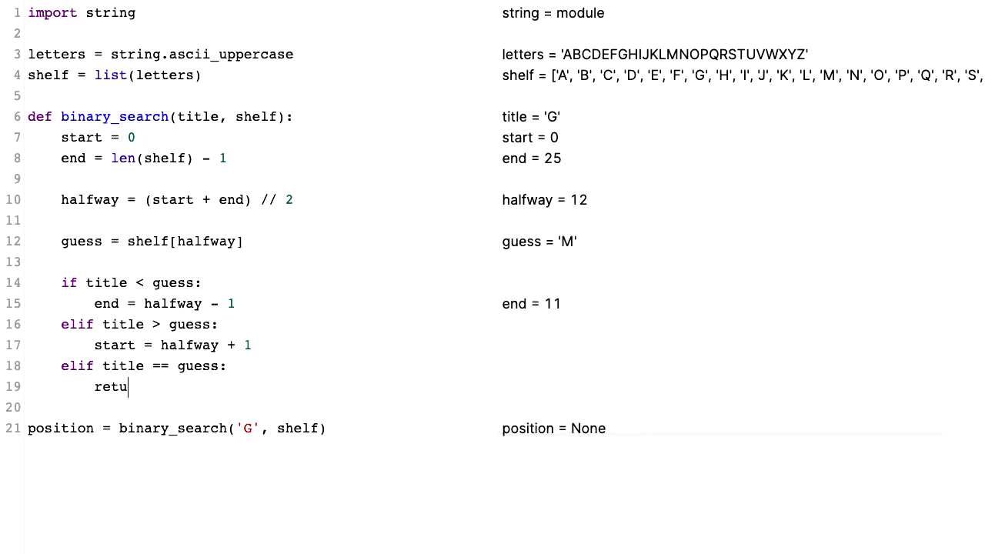
pyautogui.write('rn halfway')
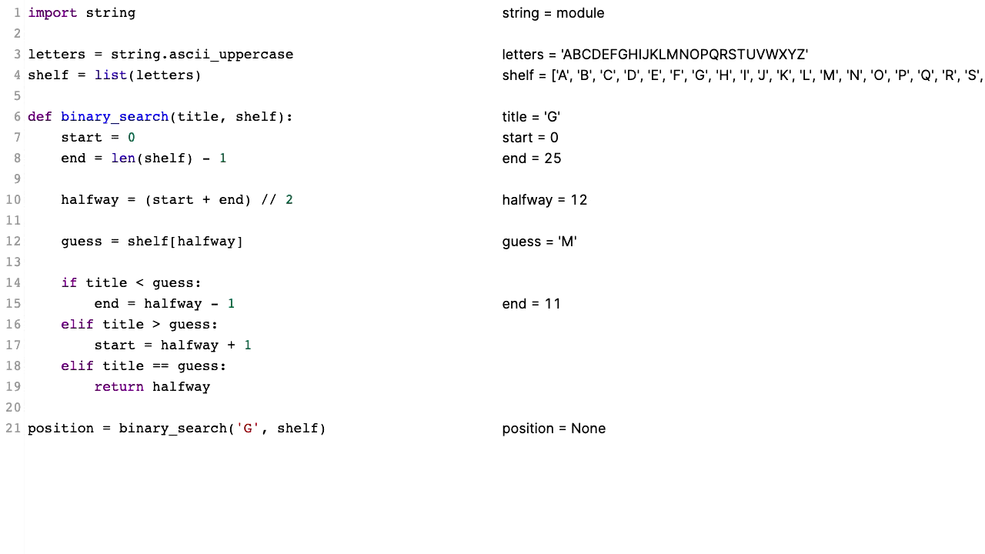
pyautogui.click(211, 386)
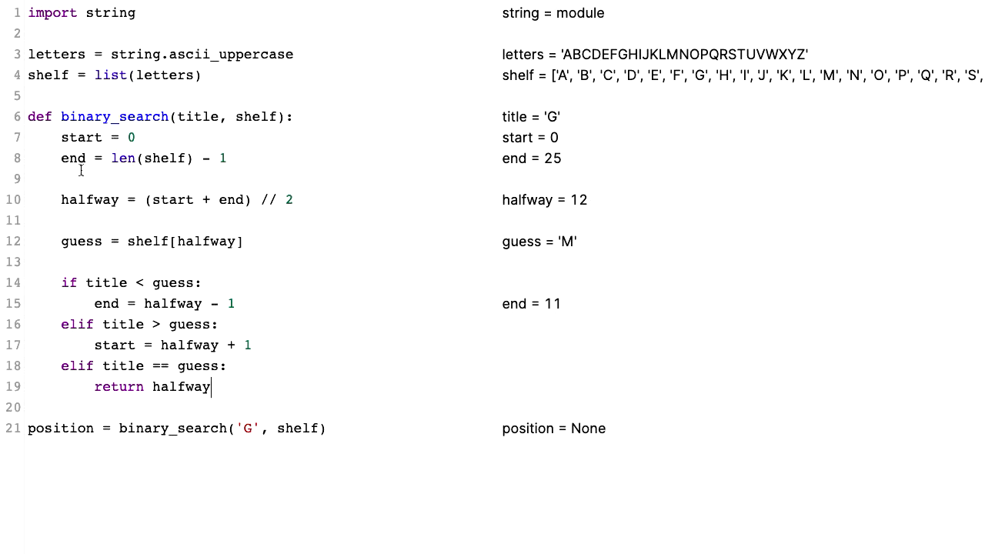
pyautogui.moveTo(101, 180)
pyautogui.write('while')
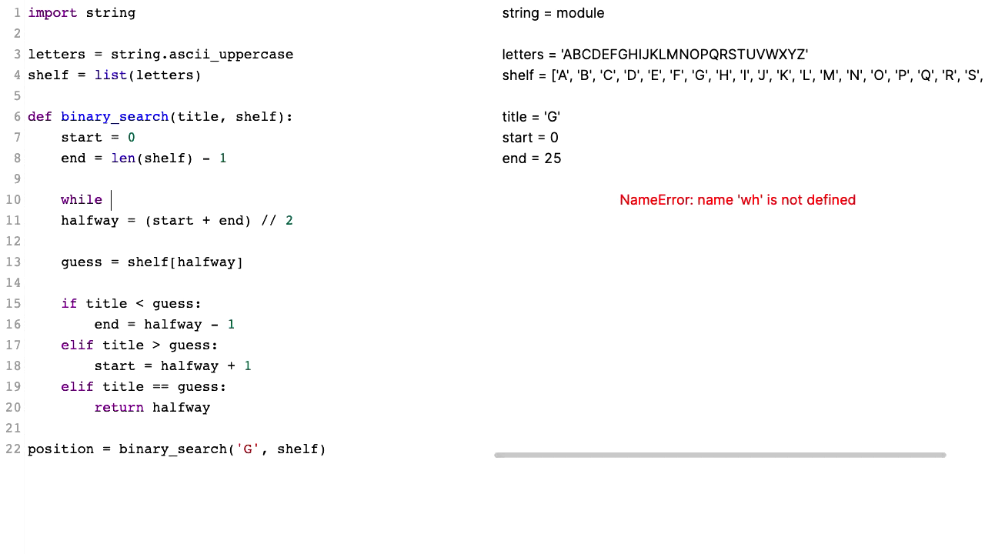
# Step: Wrap the search in 'while start <= end:' so position resolves to 6
pyautogui.write('start <')
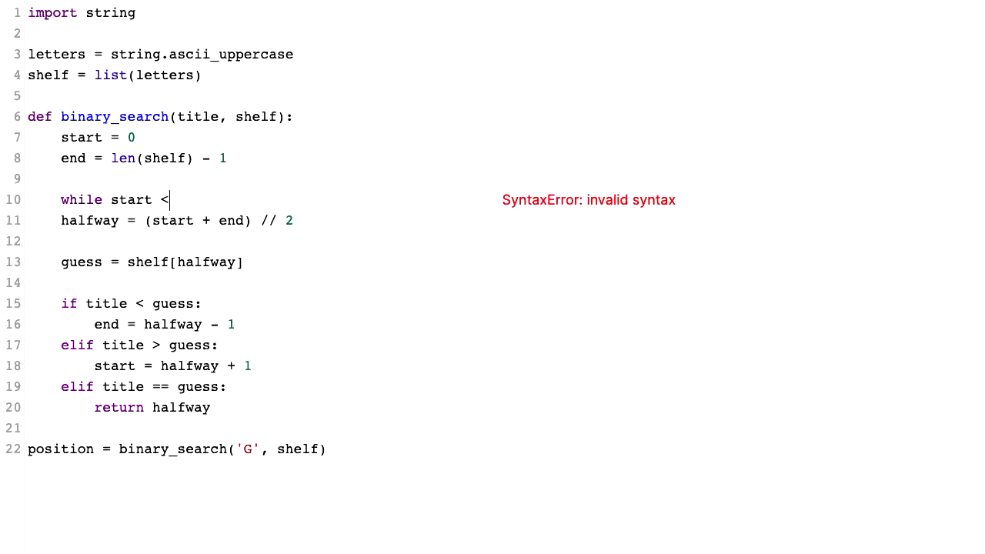
pyautogui.write('= end:')
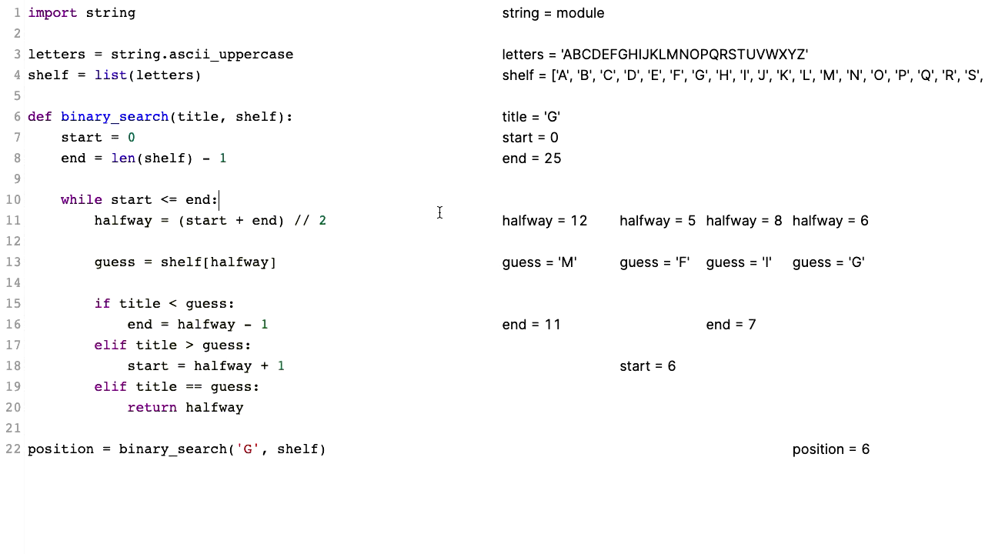
pyautogui.moveTo(622, 218)
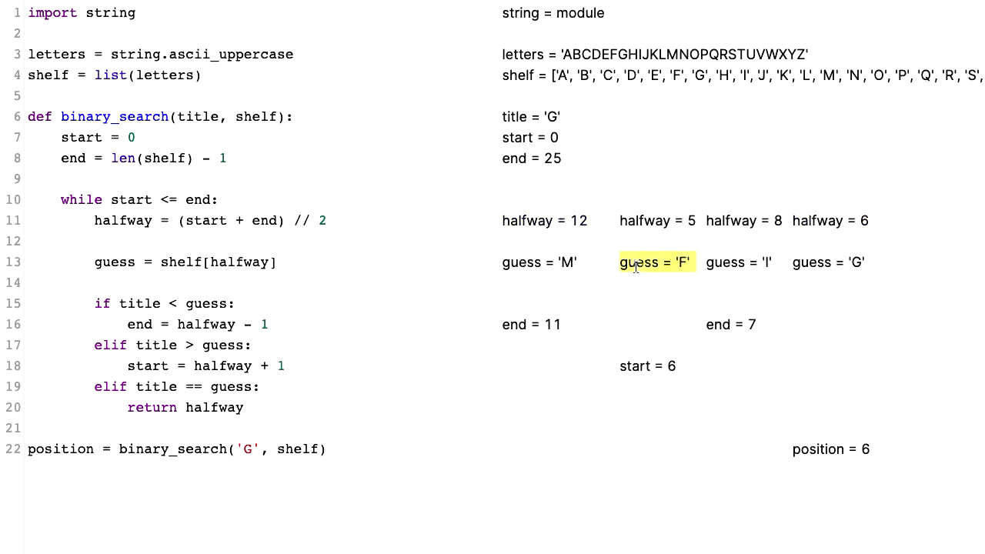
pyautogui.click(831, 262)
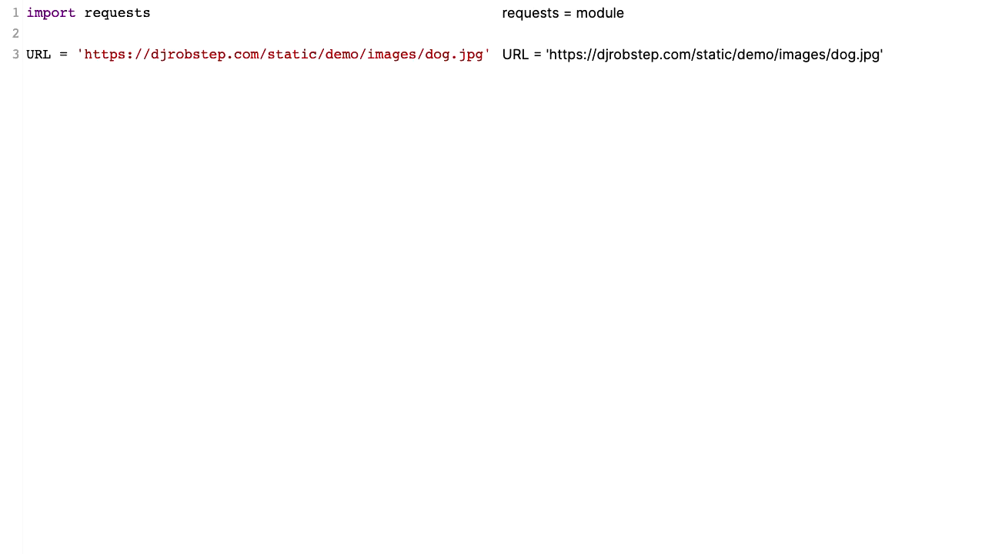
pyautogui.moveTo(457, 77)
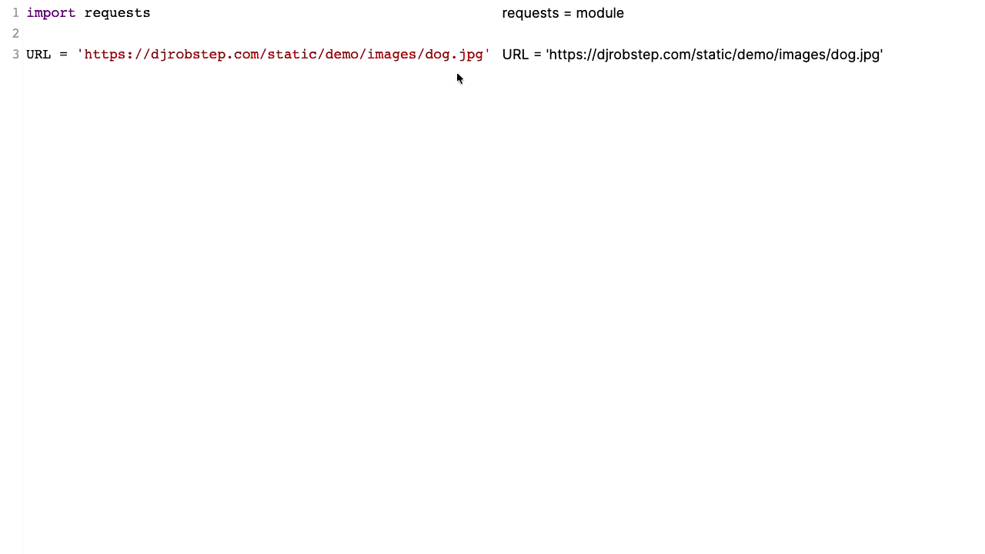
pyautogui.moveTo(489, 55)
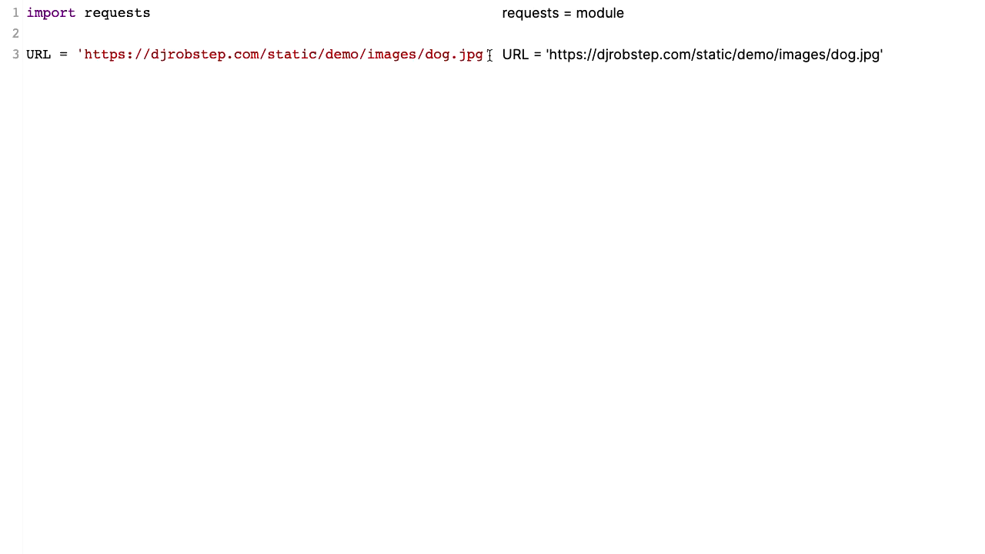
# Step: Add 'response = requests.get(URL)', showing <Response [200]> live
pyautogui.press('enter')
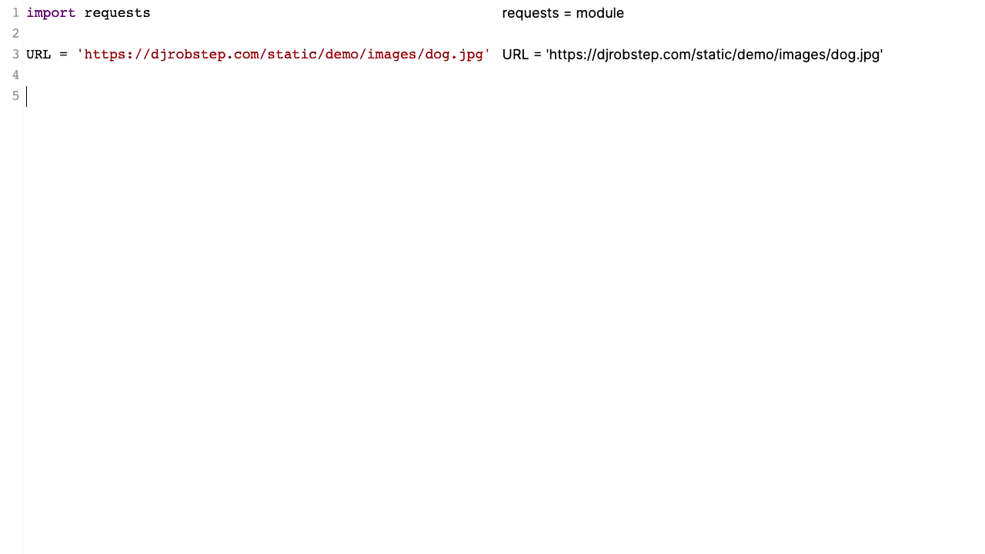
pyautogui.write('r')
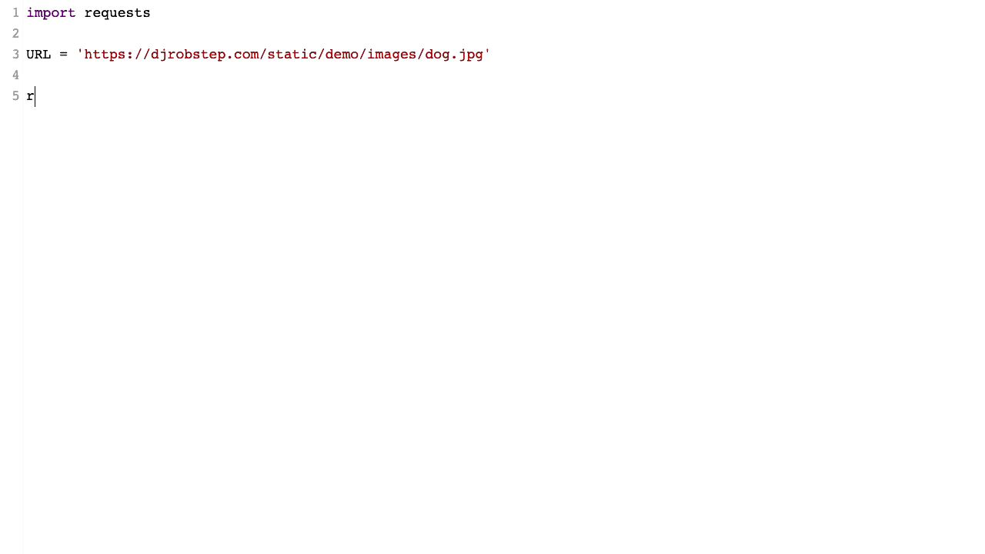
pyautogui.write('esponse = requests.')
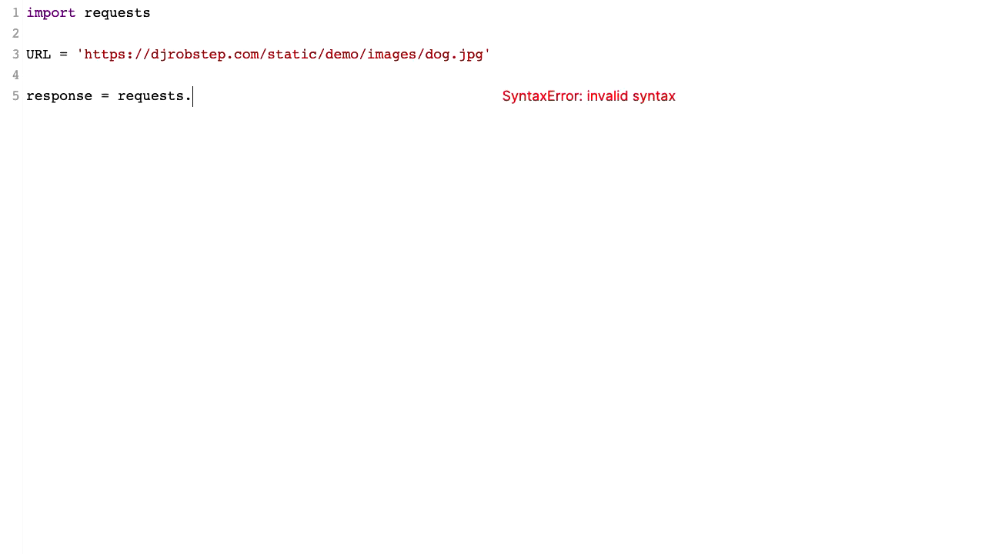
pyautogui.write('get(')
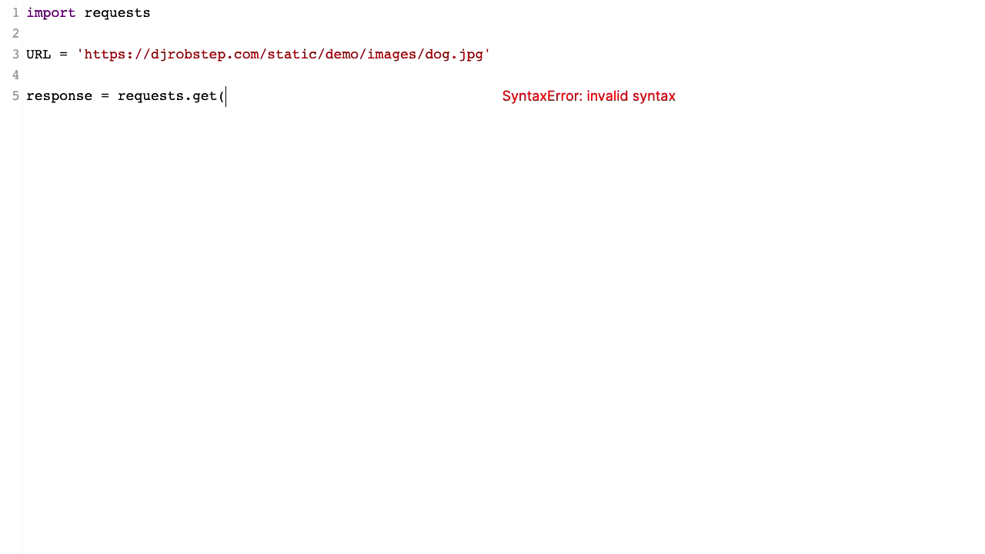
pyautogui.write('URL)')
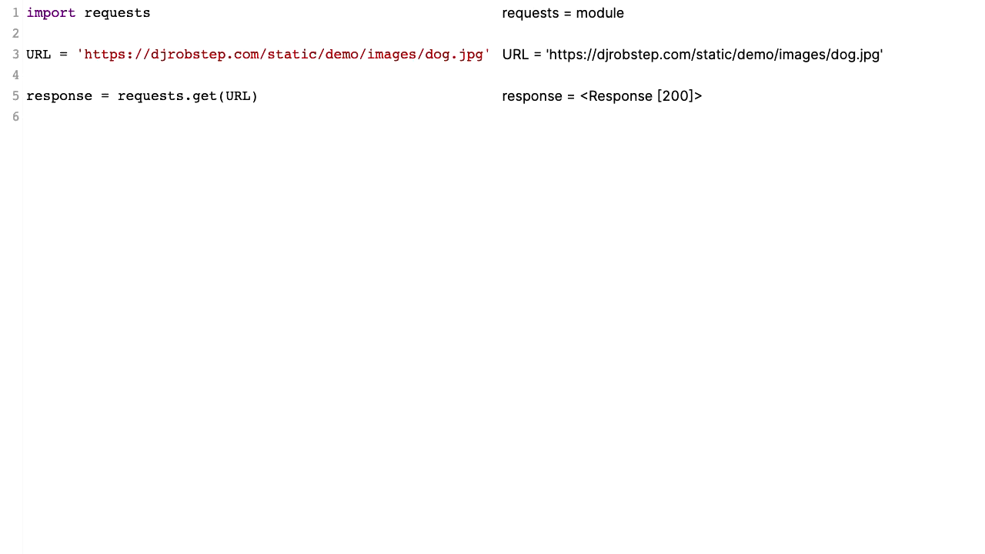
pyautogui.click(30, 117)
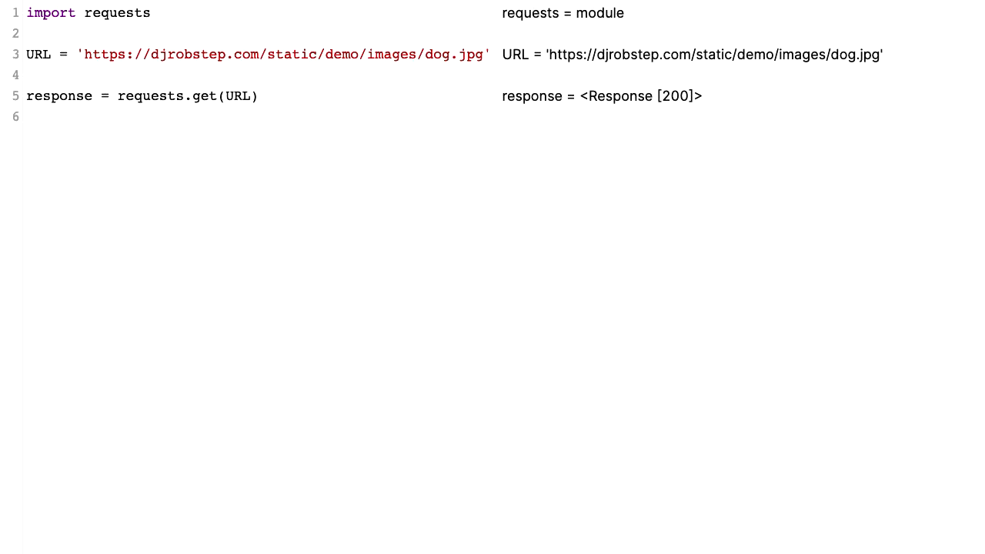
# Step: Add 'image_data = response.content' on line 6, showing the JPEG byte string live
pyautogui.write('i')
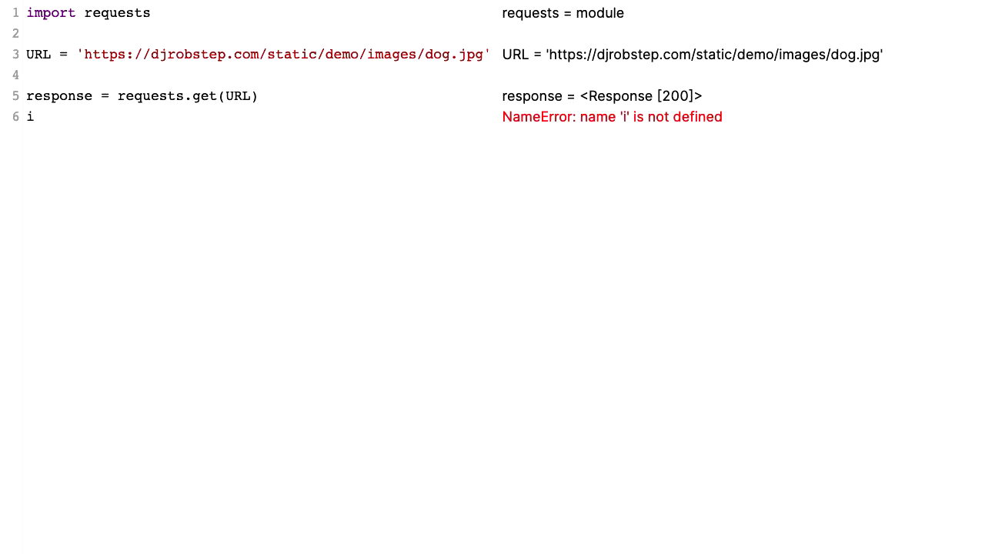
pyautogui.write('m')
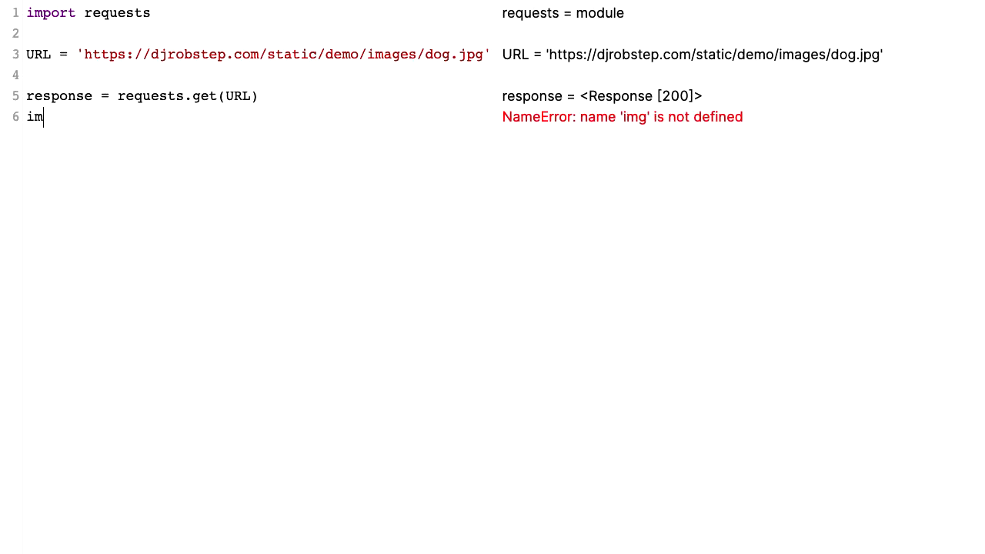
pyautogui.write('age_da')
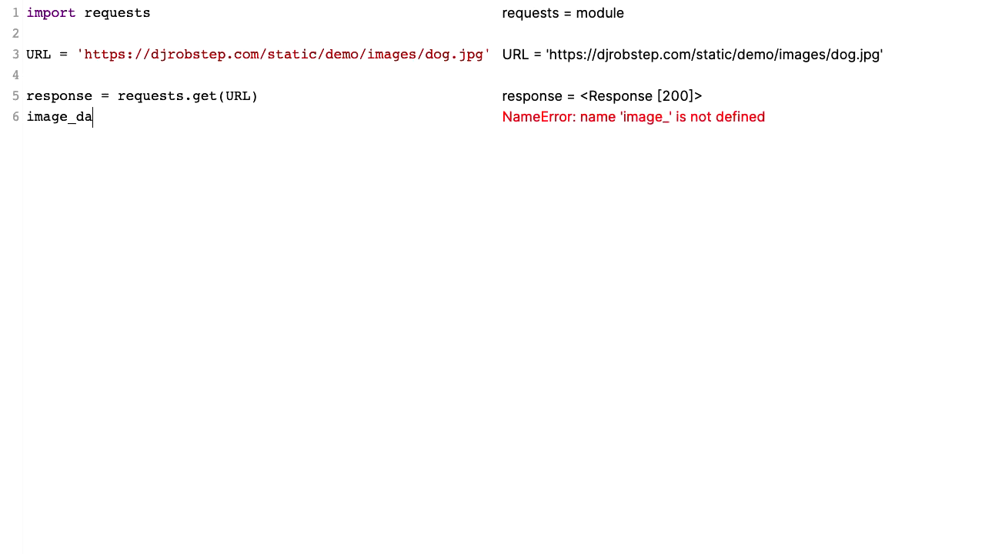
pyautogui.write('ta =res')
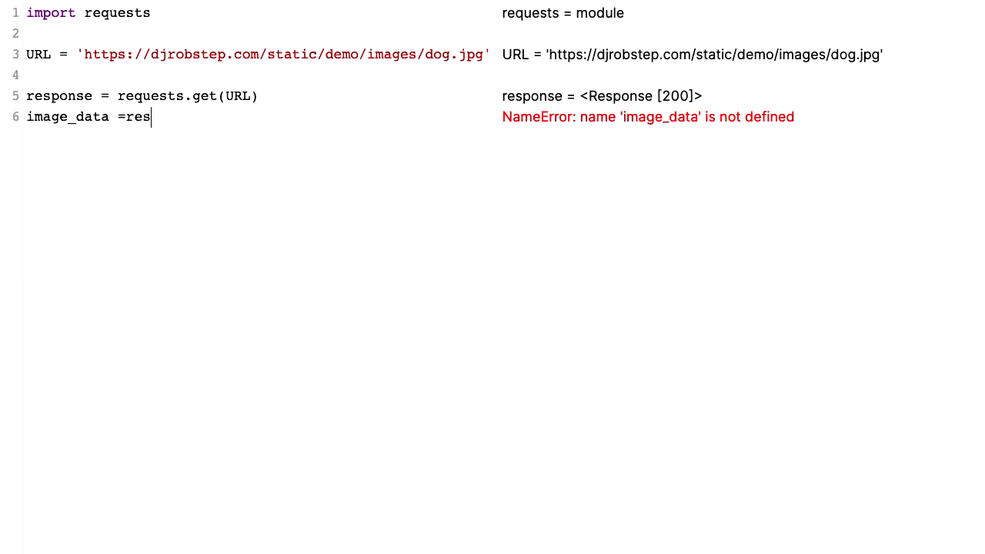
pyautogui.write('ponse')
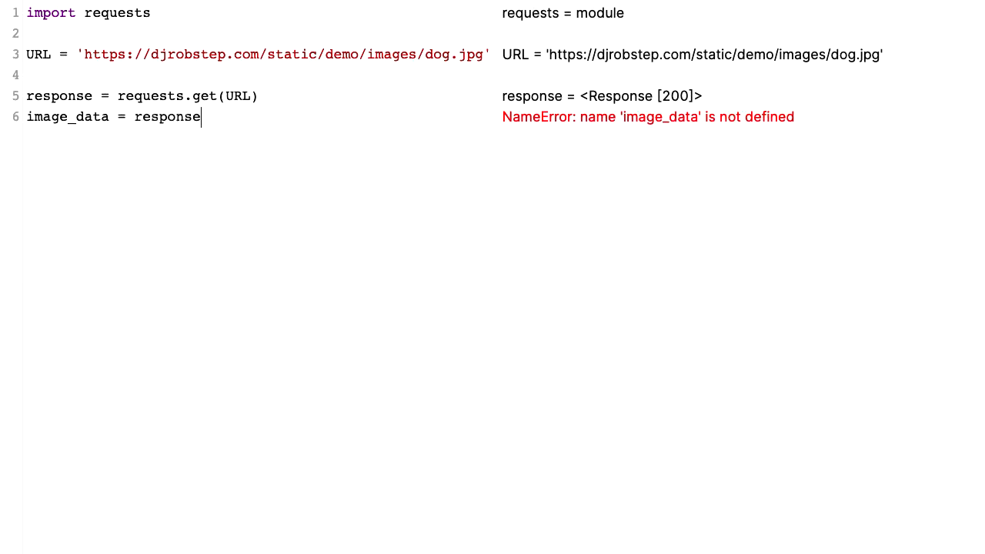
pyautogui.write('.content')
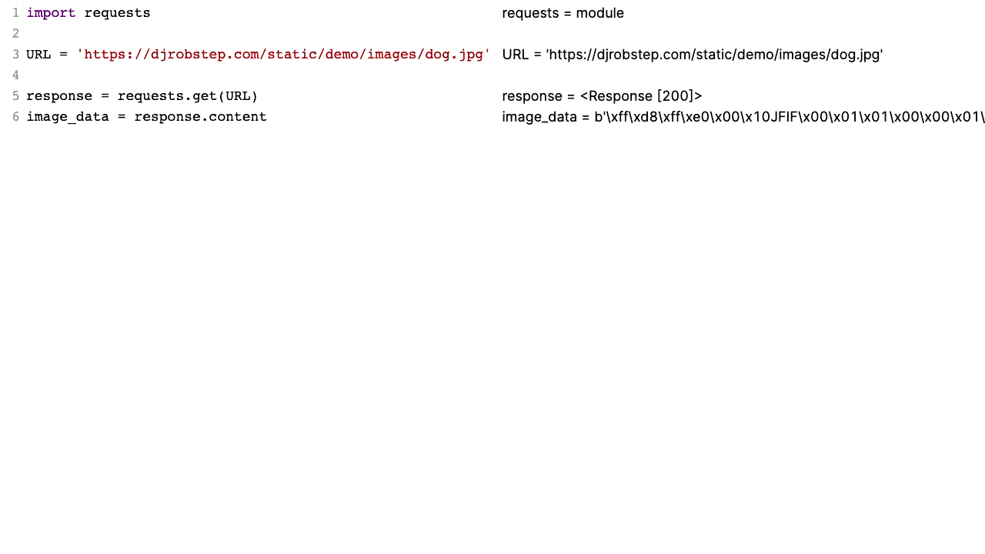
pyautogui.click(265, 117)
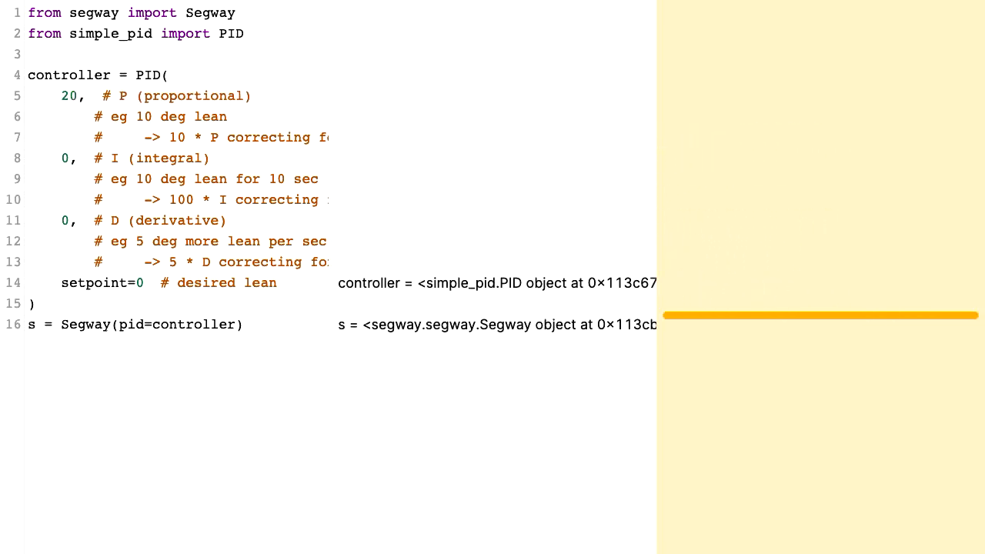
# Step: Edit the PID's proportional gain digit by digit until it reads 70, keeping the Segway upright
pyautogui.click(80, 95)
pyautogui.write('4')
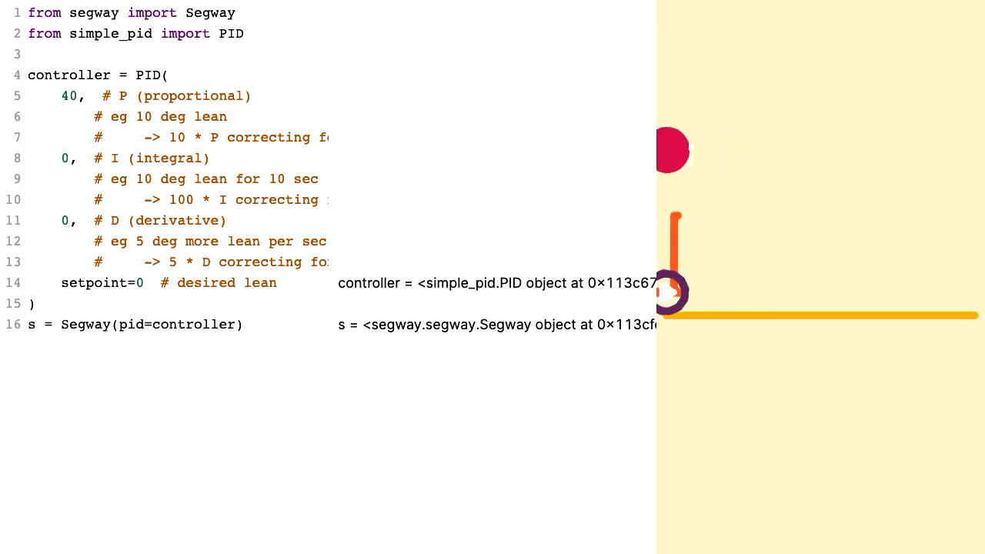
pyautogui.write('5')
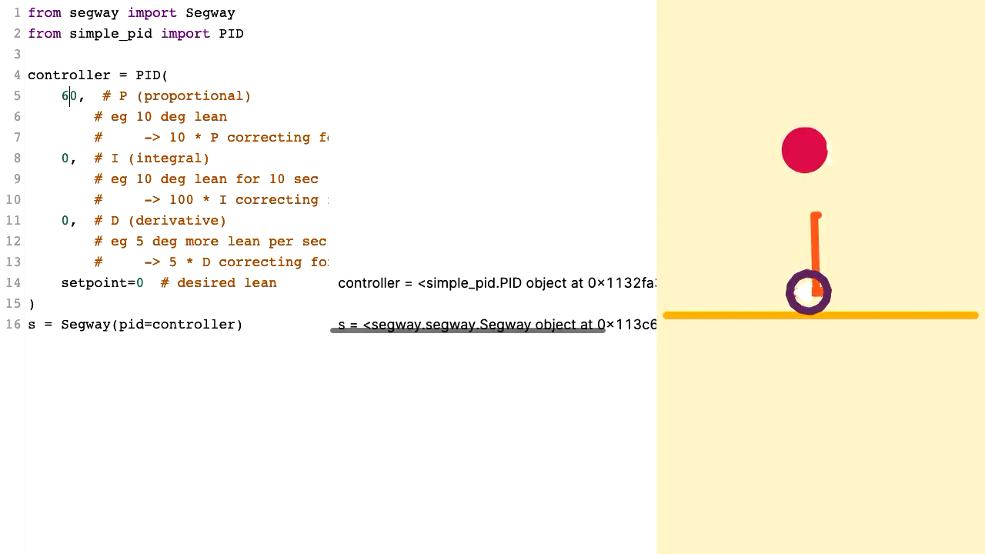
pyautogui.write('7')
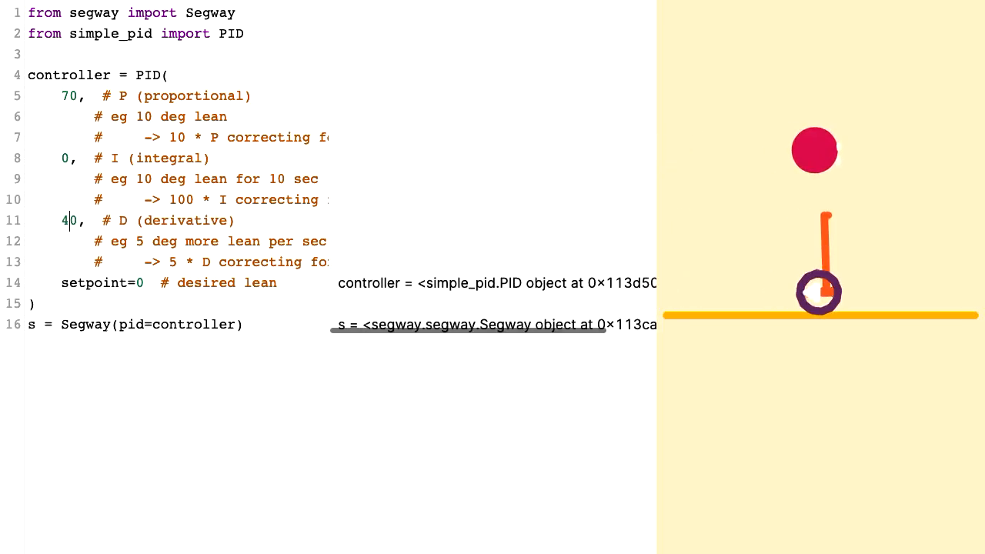
# Step: Set the PID derivative gain to 50 and the lean setpoint to -3
pyautogui.write('5')
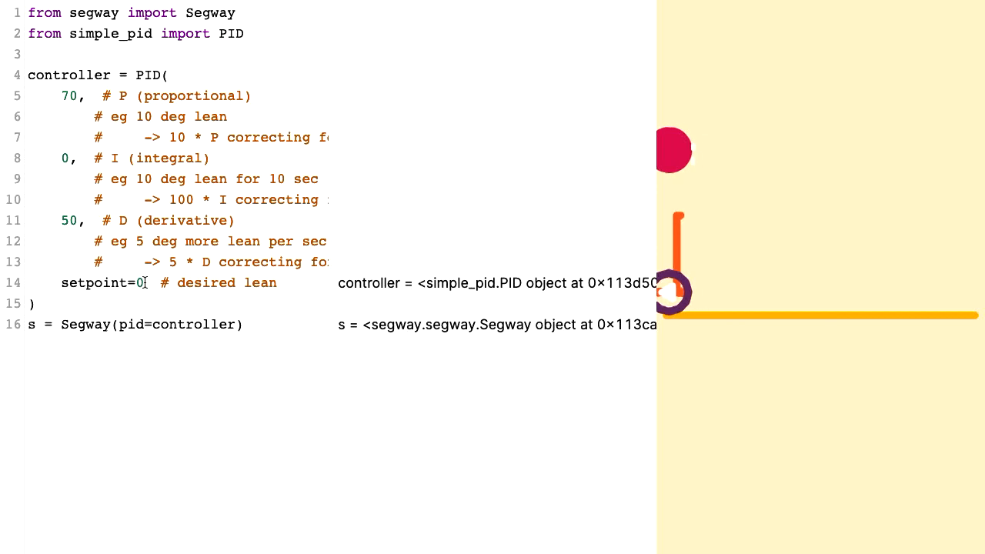
pyautogui.write('-3')
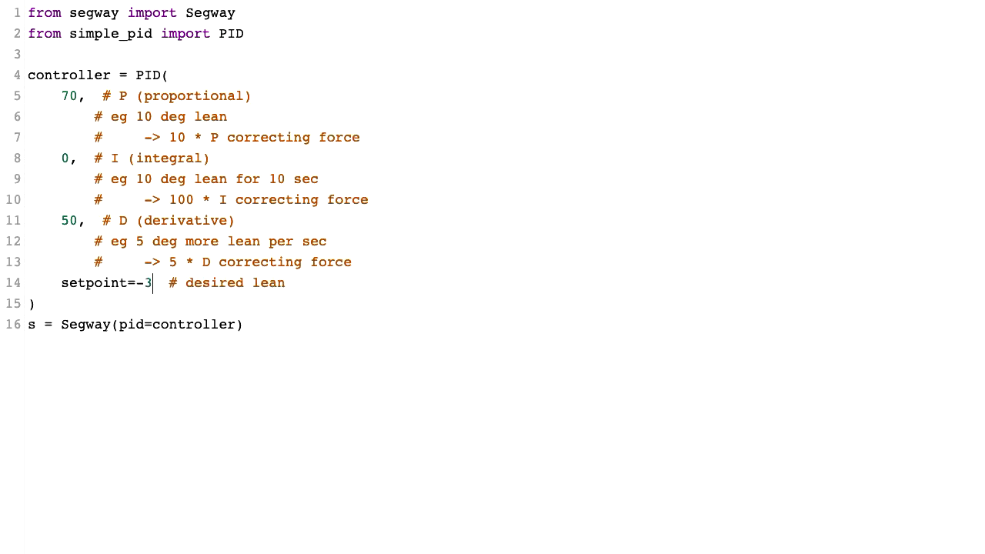